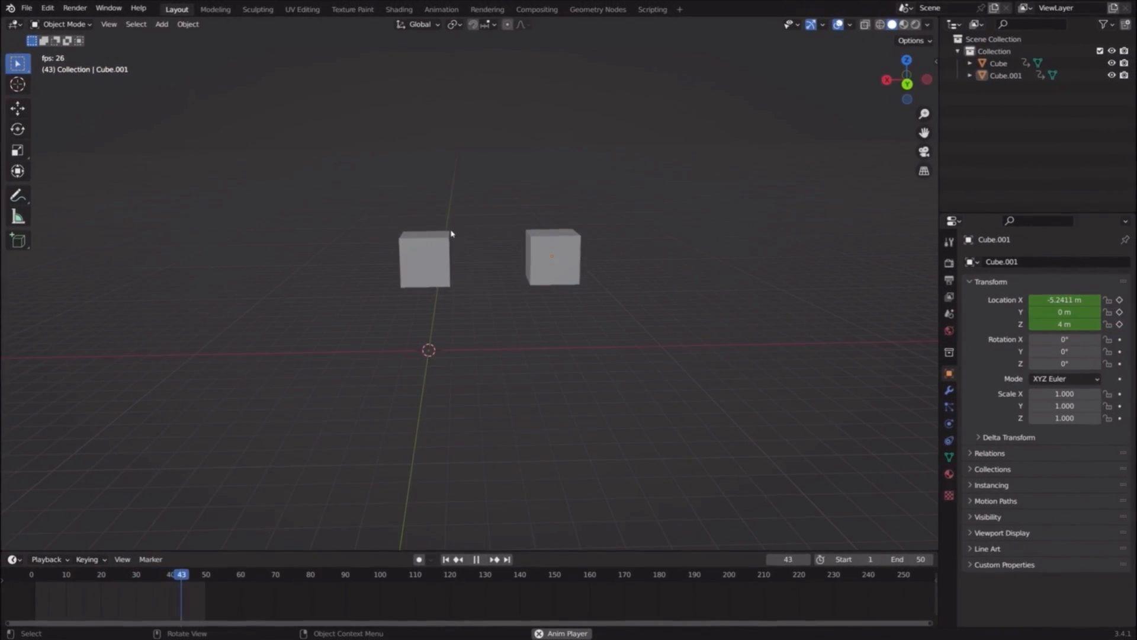
- Select the animated Cube and stop playback at frame 1
left_click(425, 259)
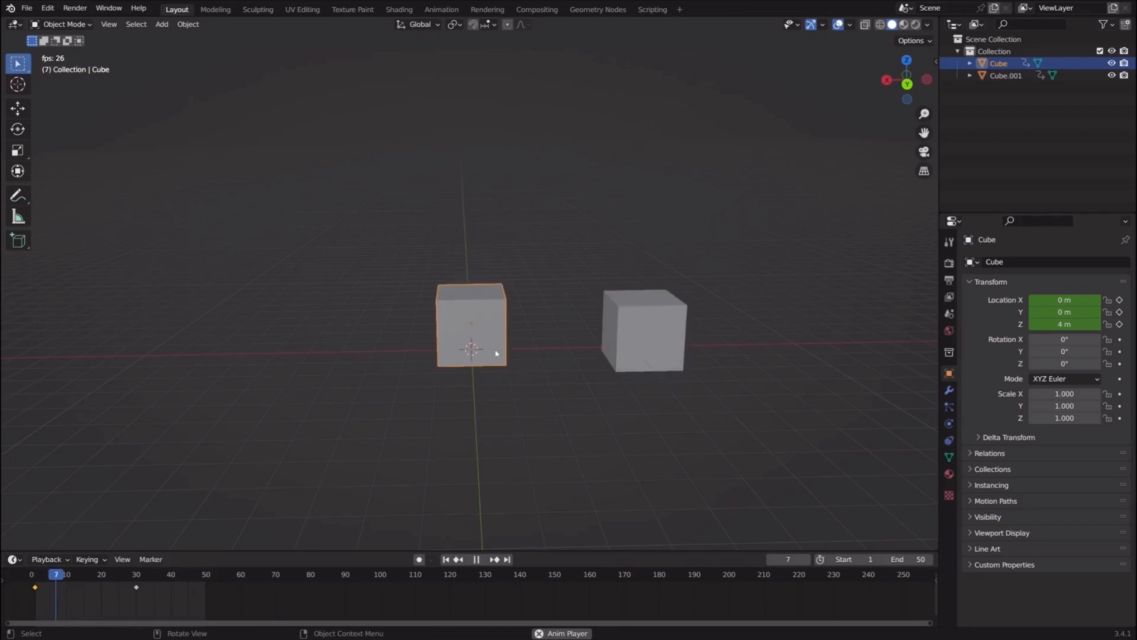
left_click(445, 559)
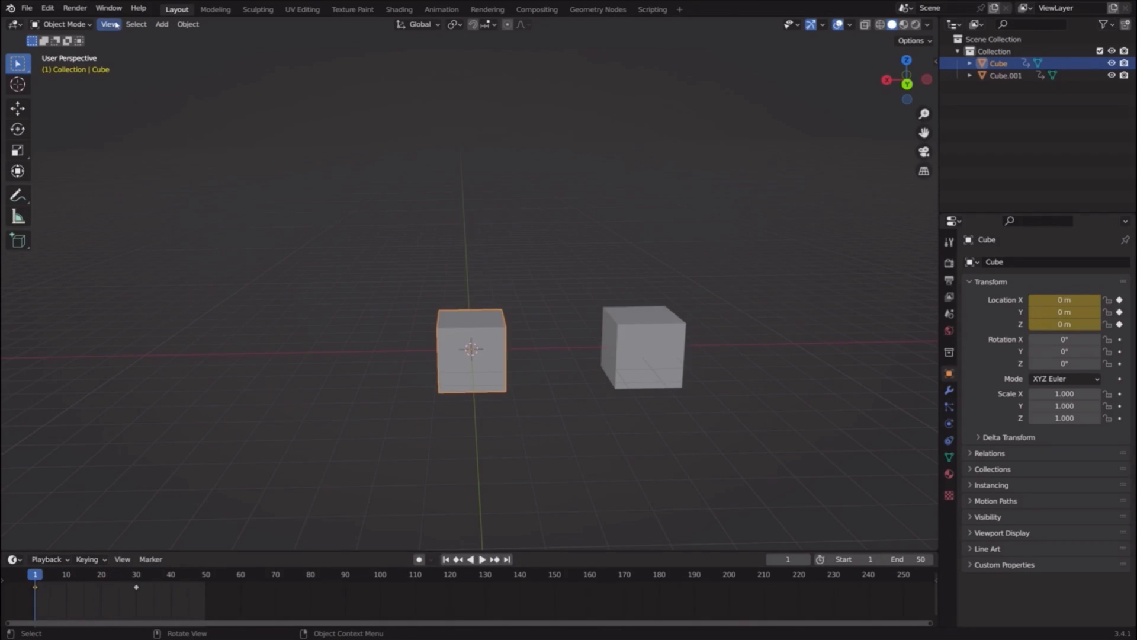
- Split the 3D viewport vertically into two side-by-side views via View > Area
left_click(109, 24)
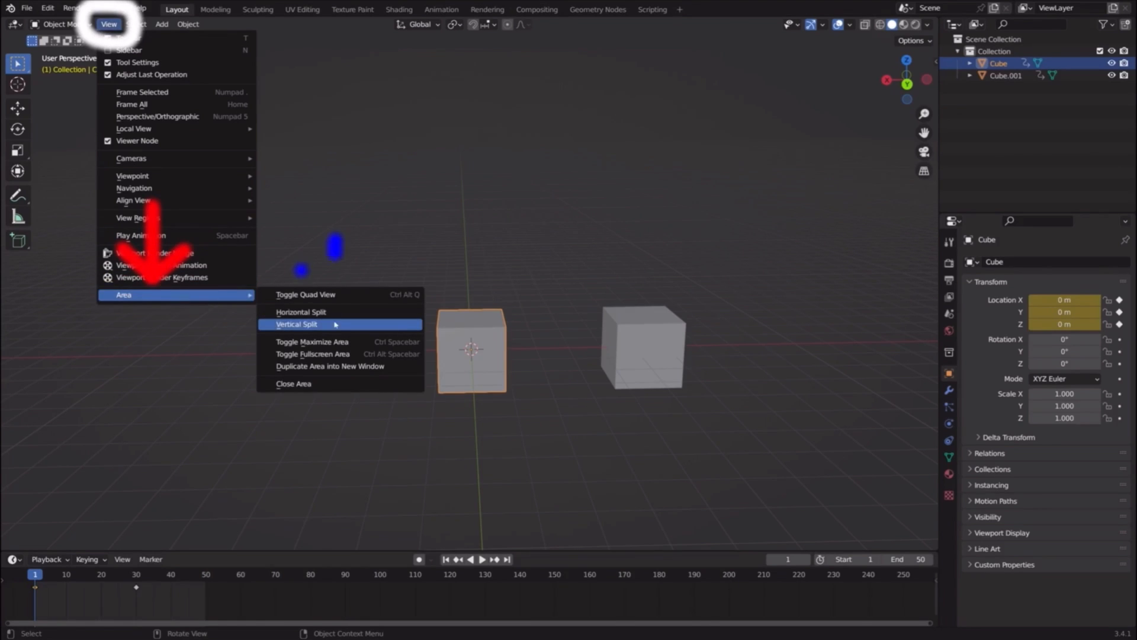
left_click(297, 323)
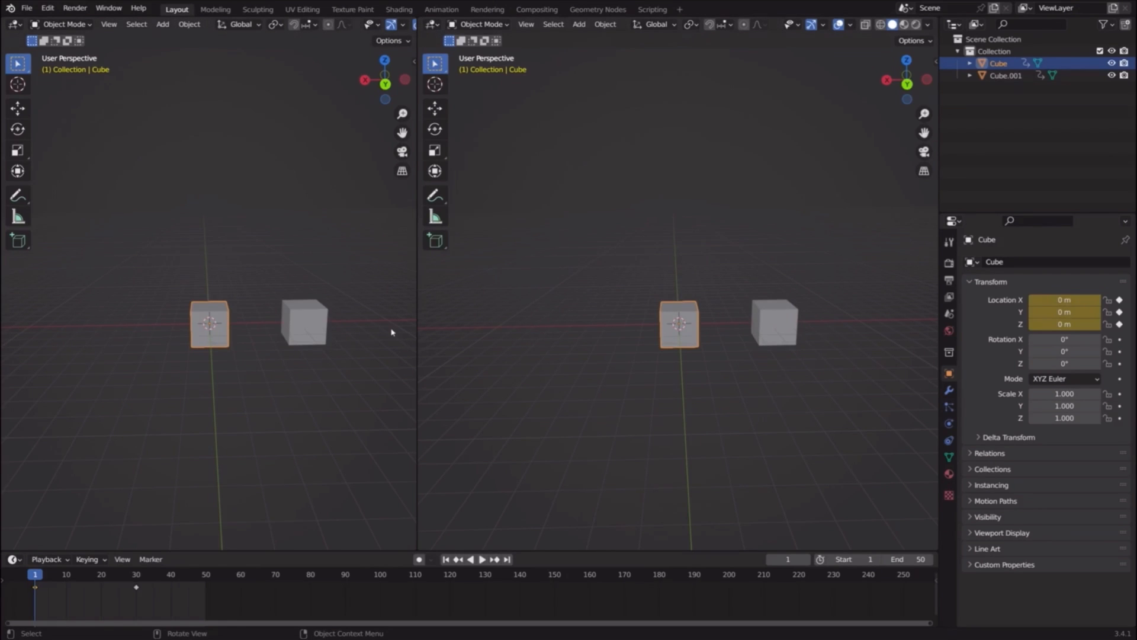
mouse_move(98, 38)
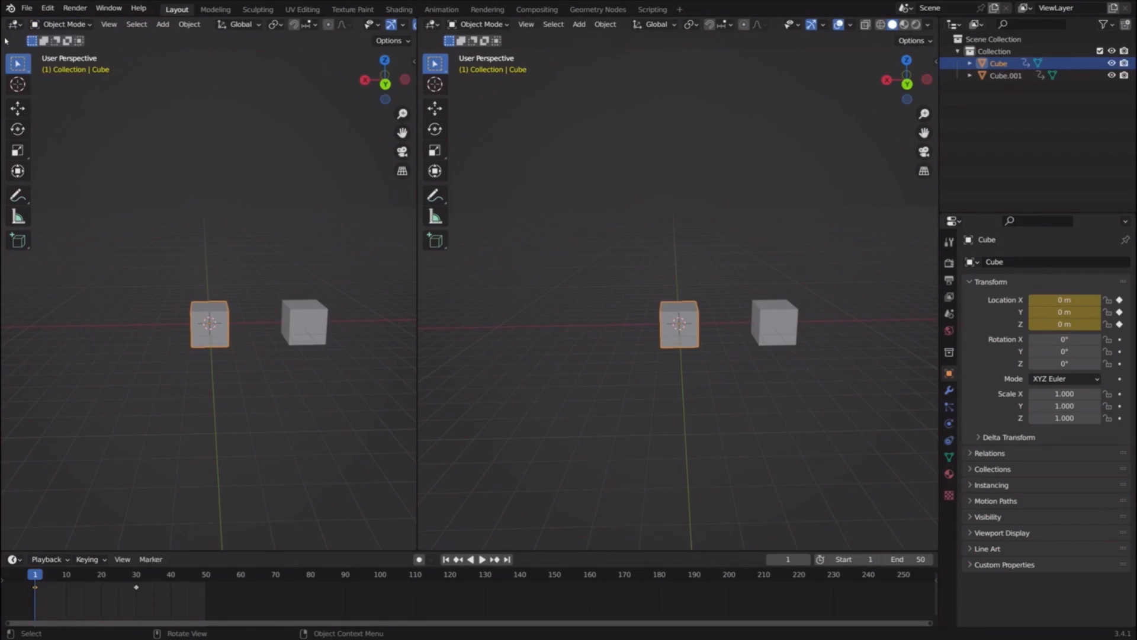
- Switch the left area to the Graph Editor and select a keyframe on the Cube's location curve
left_click(13, 23)
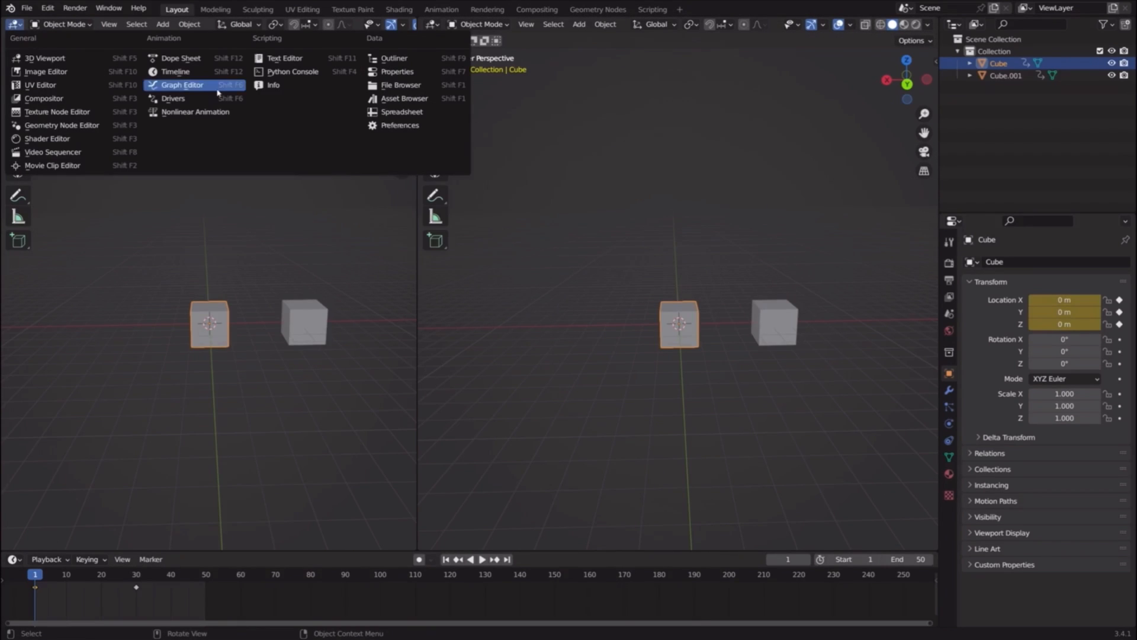
left_click(182, 85)
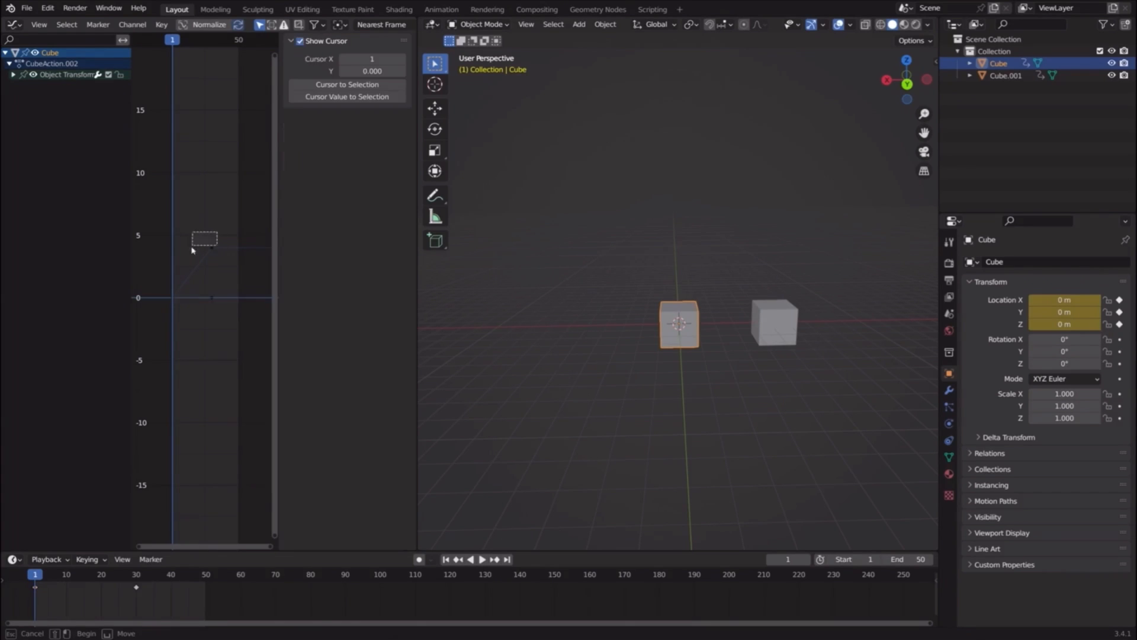
left_click(213, 254)
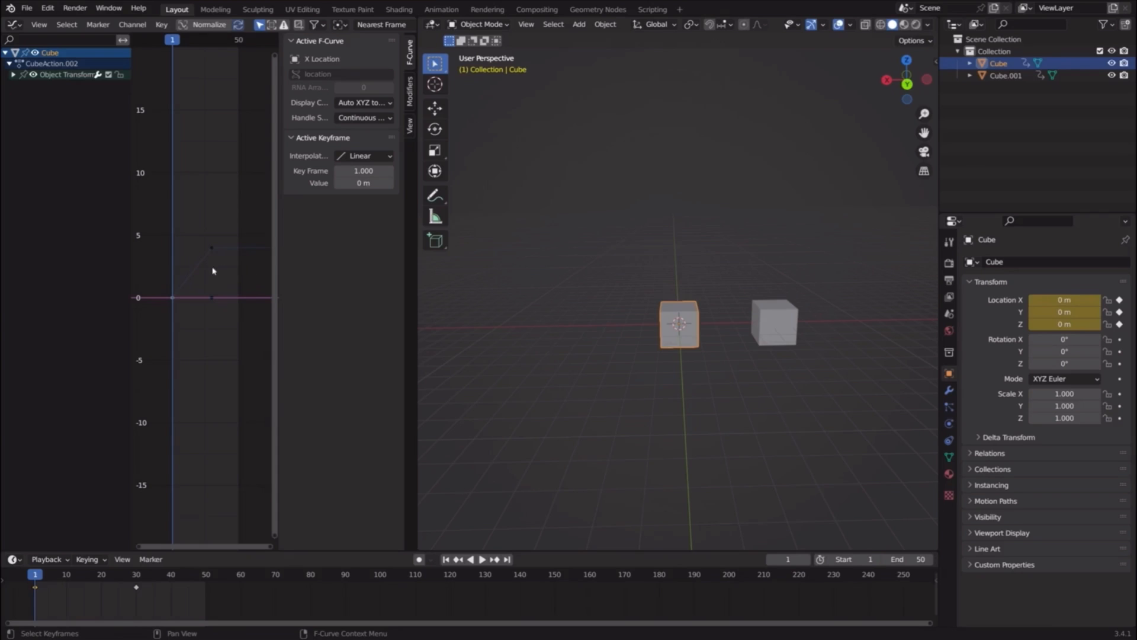
mouse_move(679, 330)
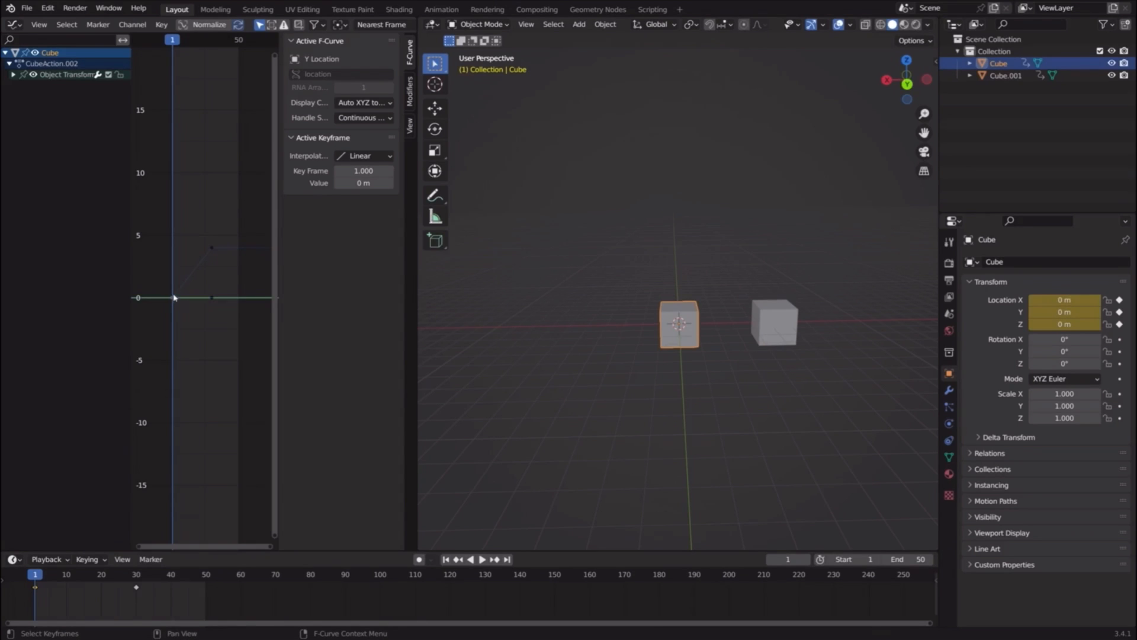
- Set the selected Y Location keyframe's interpolation from Linear to Bezier in the Active Keyframe panel
left_click(363, 155)
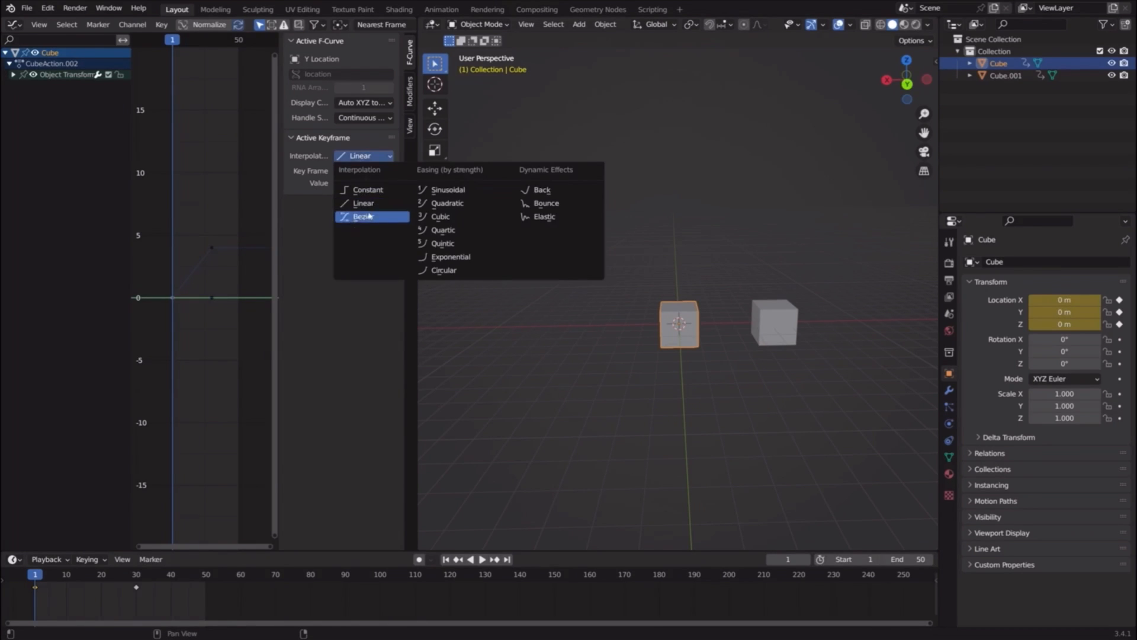
left_click(365, 203)
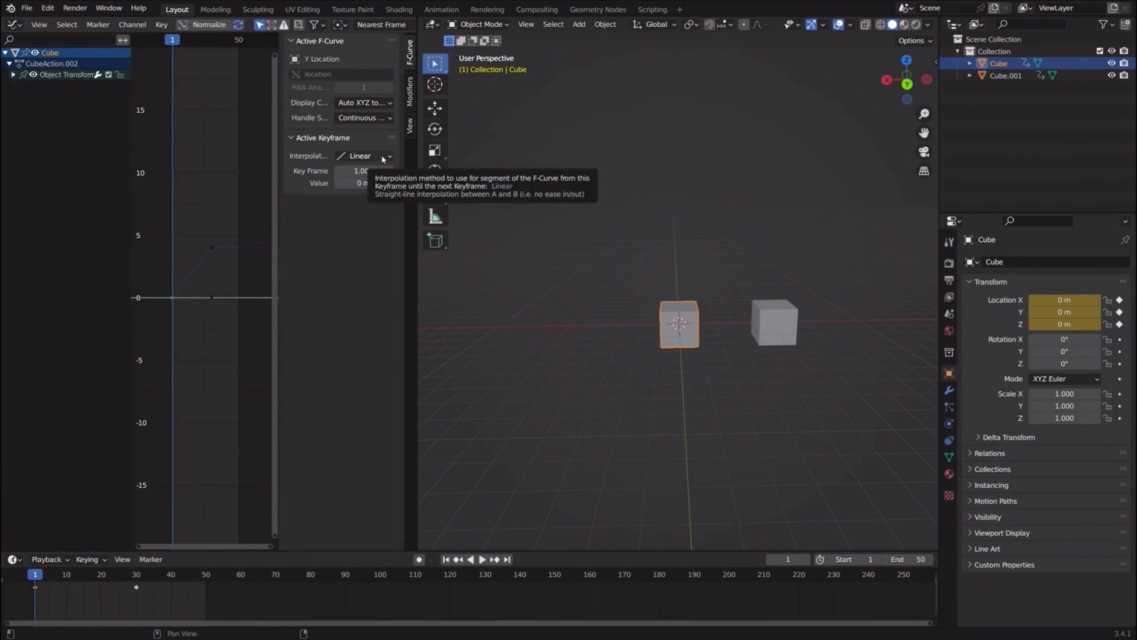
left_click(363, 155)
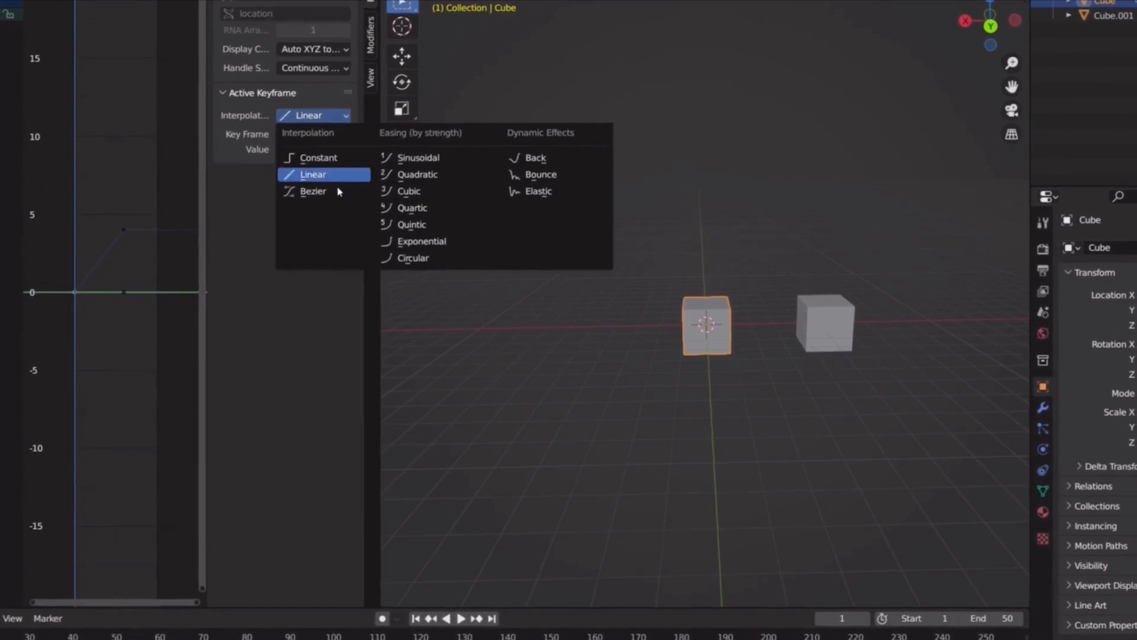
left_click(313, 191)
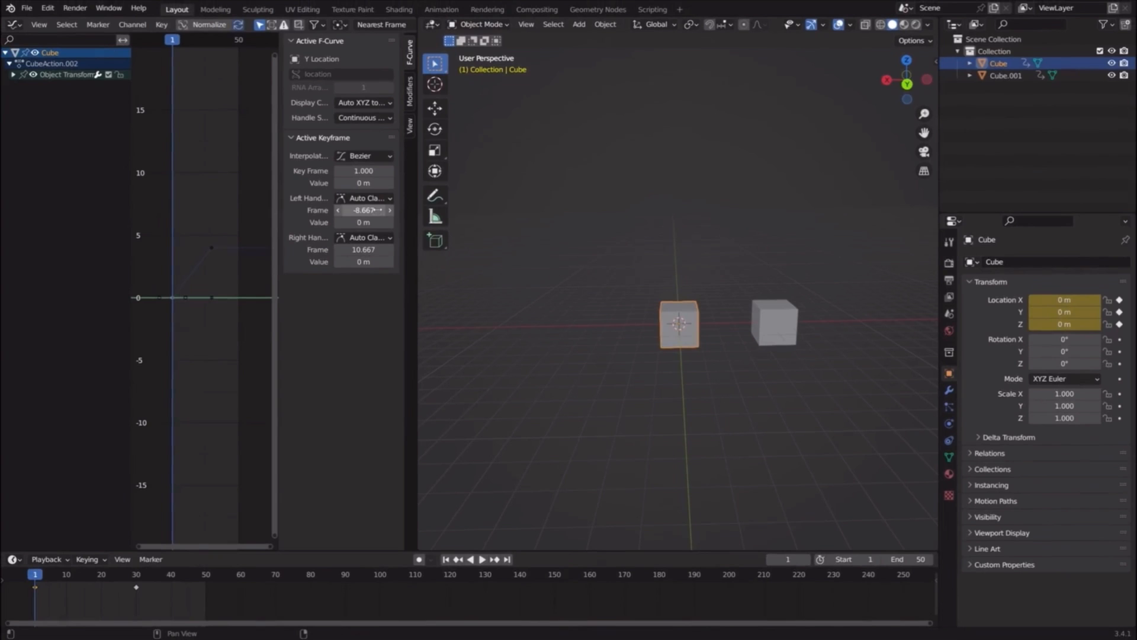
left_click(365, 198)
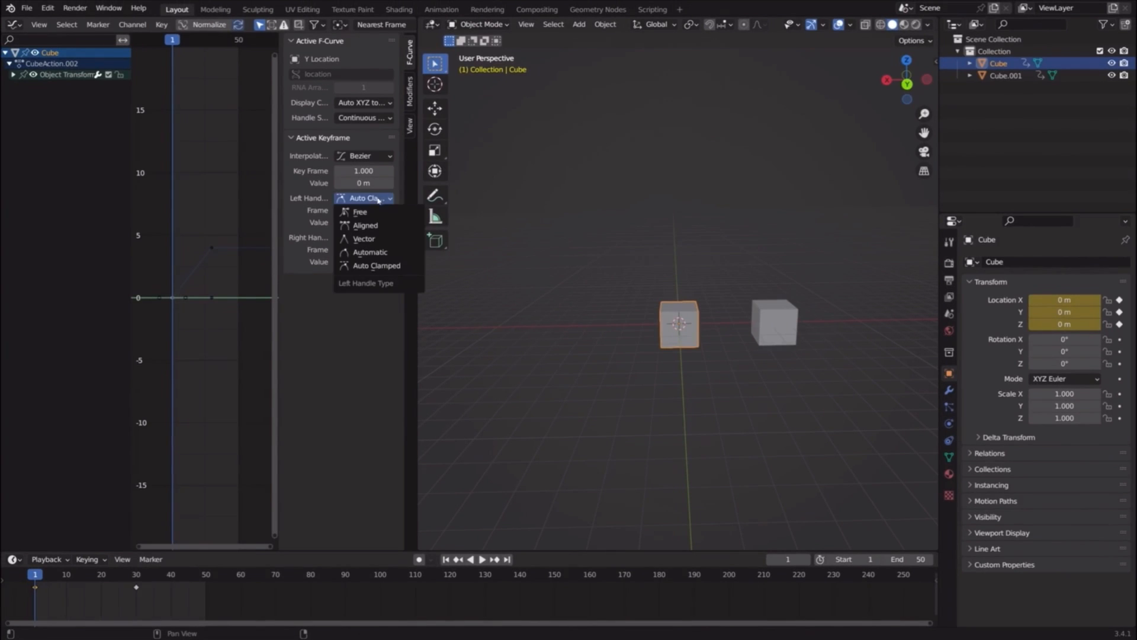
mouse_move(376, 265)
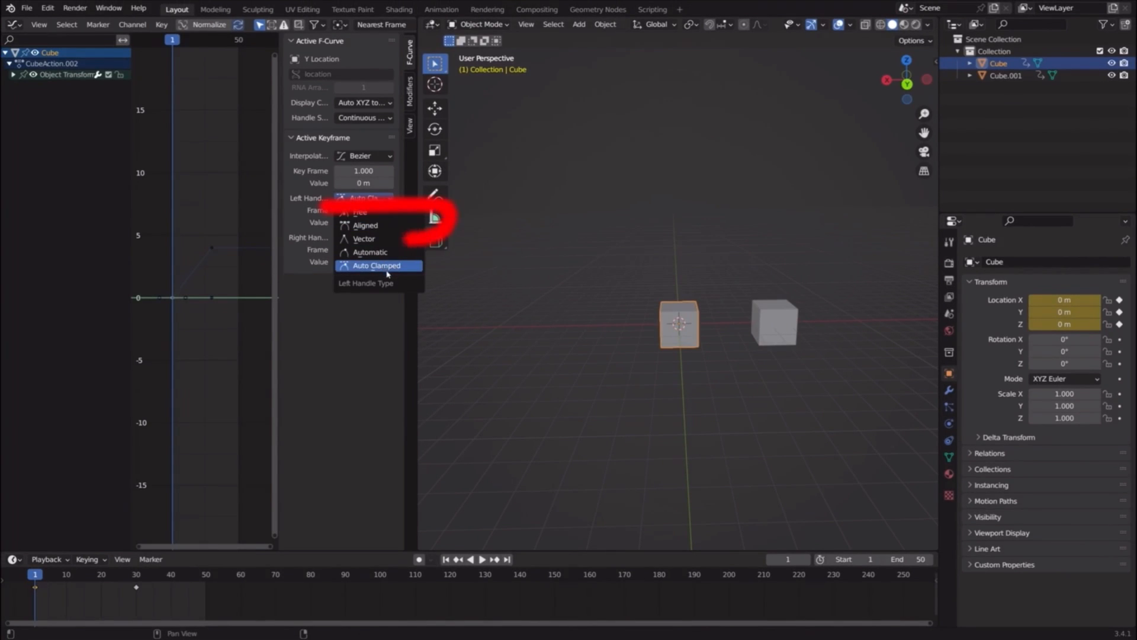
mouse_move(366, 225)
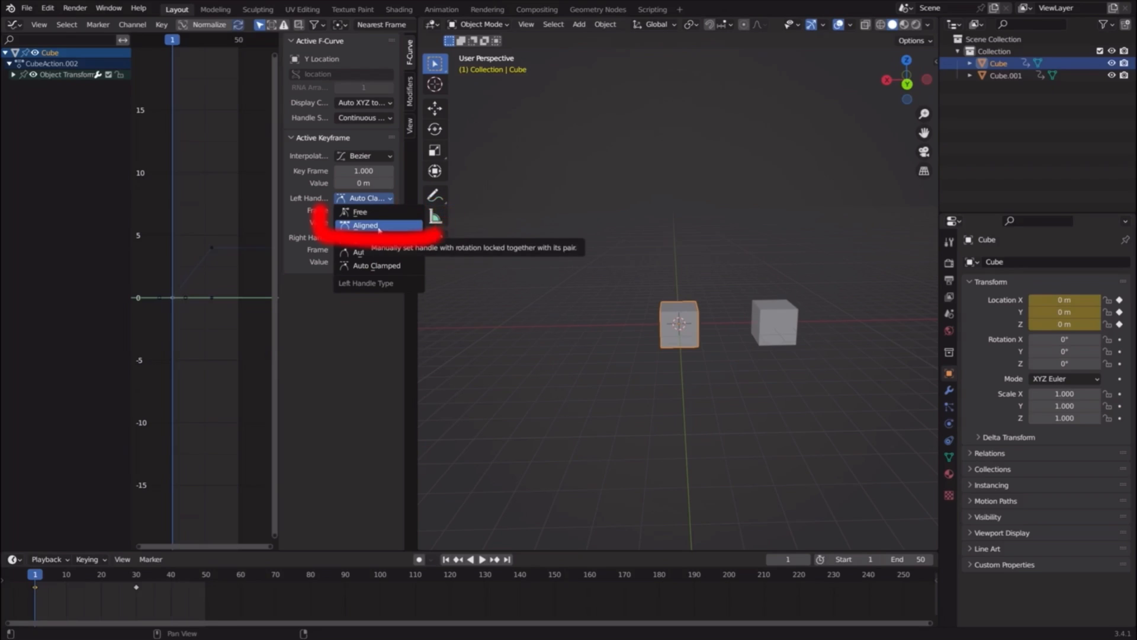
- Set keyframe handles to Aligned, join the areas into one 3D view, and select Cube.001
left_click(365, 225)
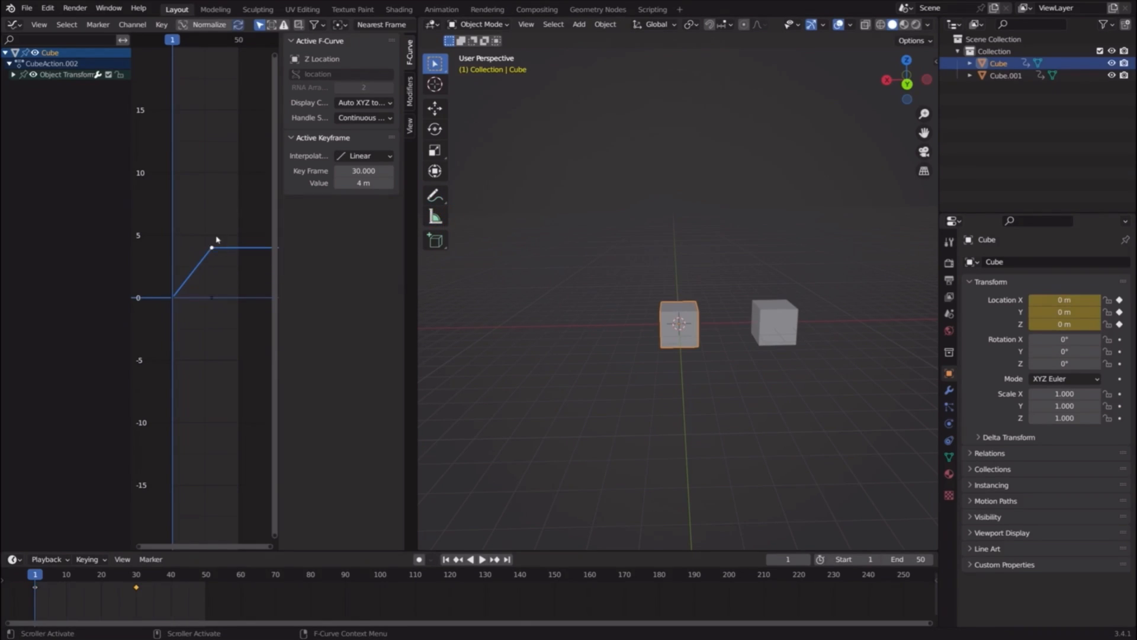
left_click(364, 156)
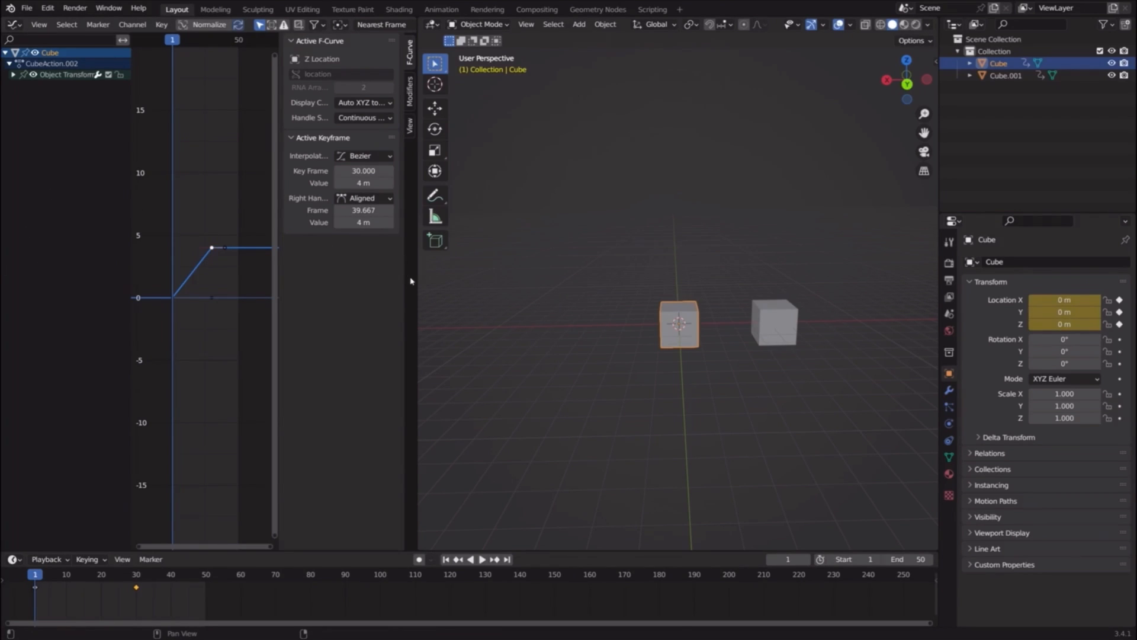
mouse_move(423, 161)
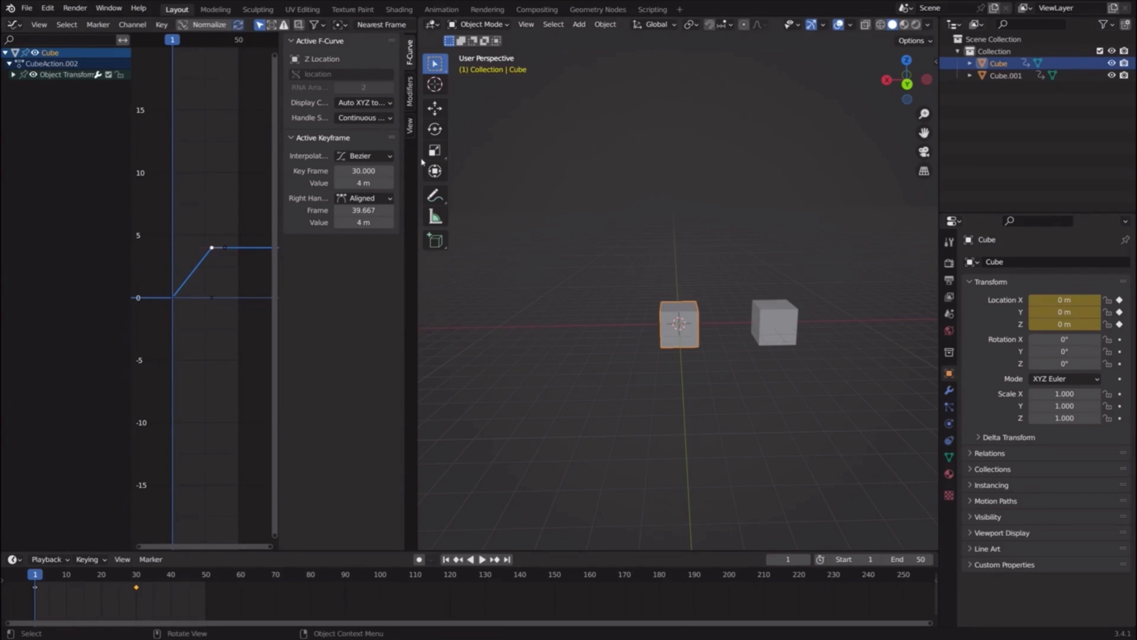
right_click(421, 163)
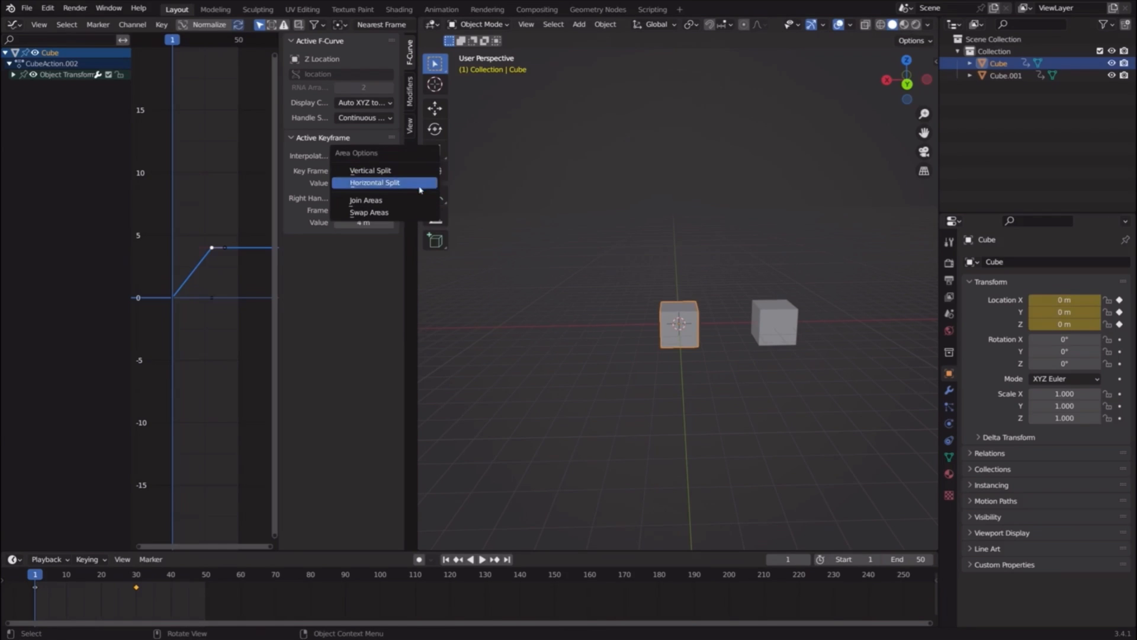
left_click(366, 200)
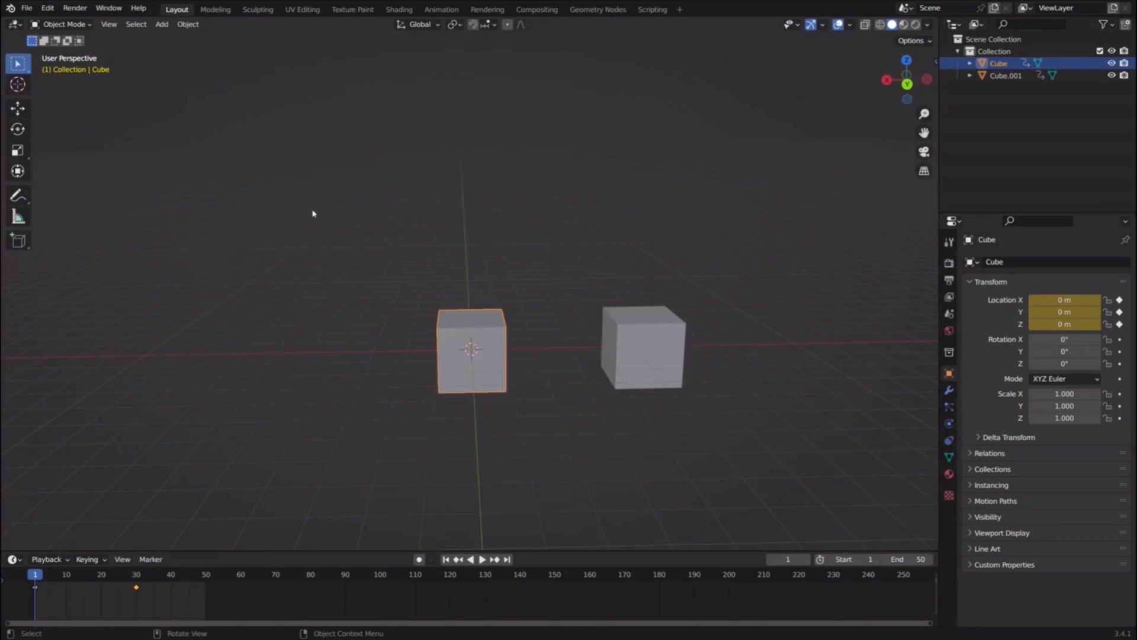
left_click(483, 559)
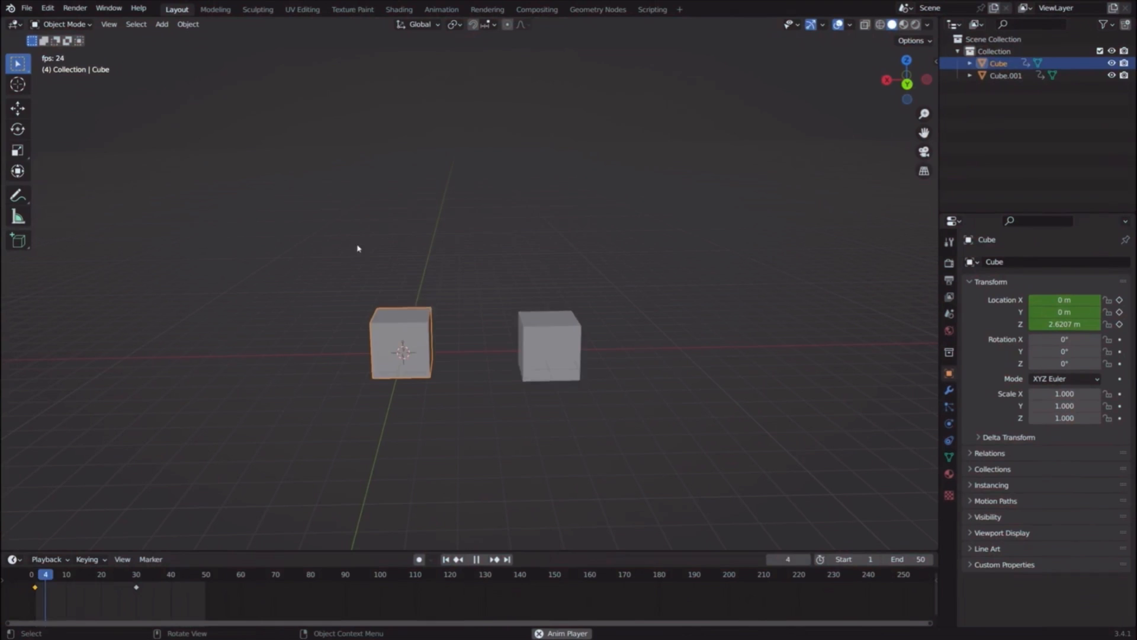
left_click(548, 363)
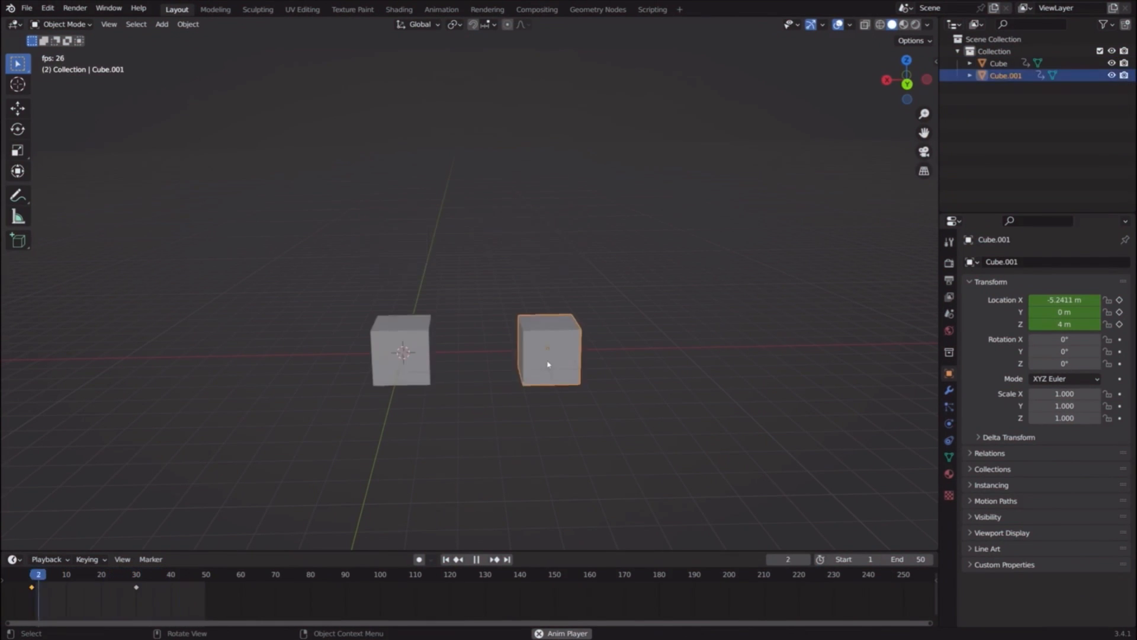